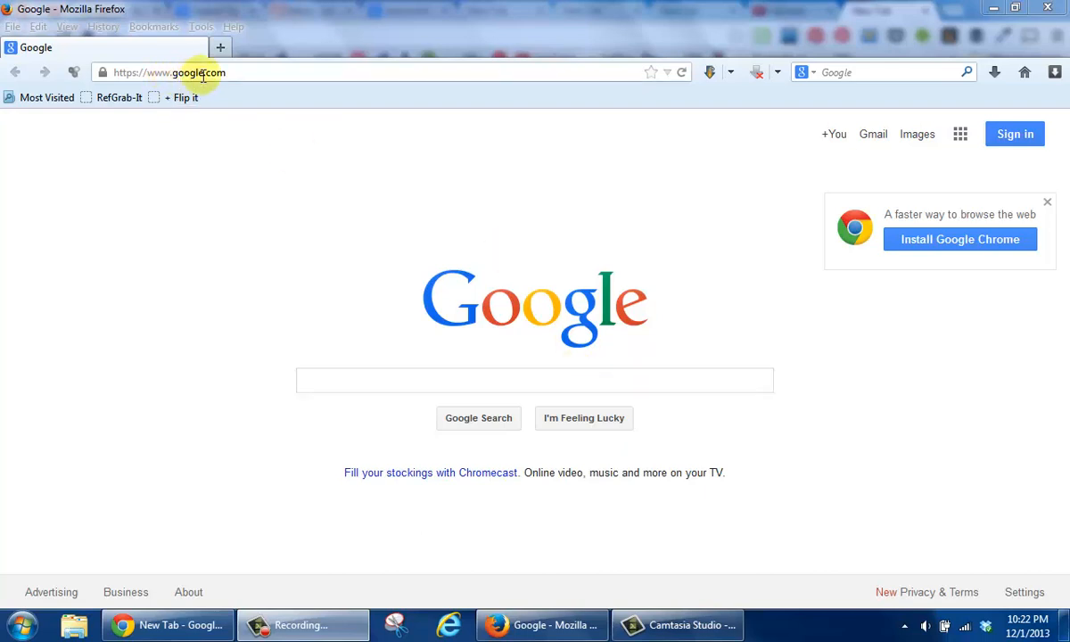
{"action": "mouse_move", "coordinate": [917, 133]}
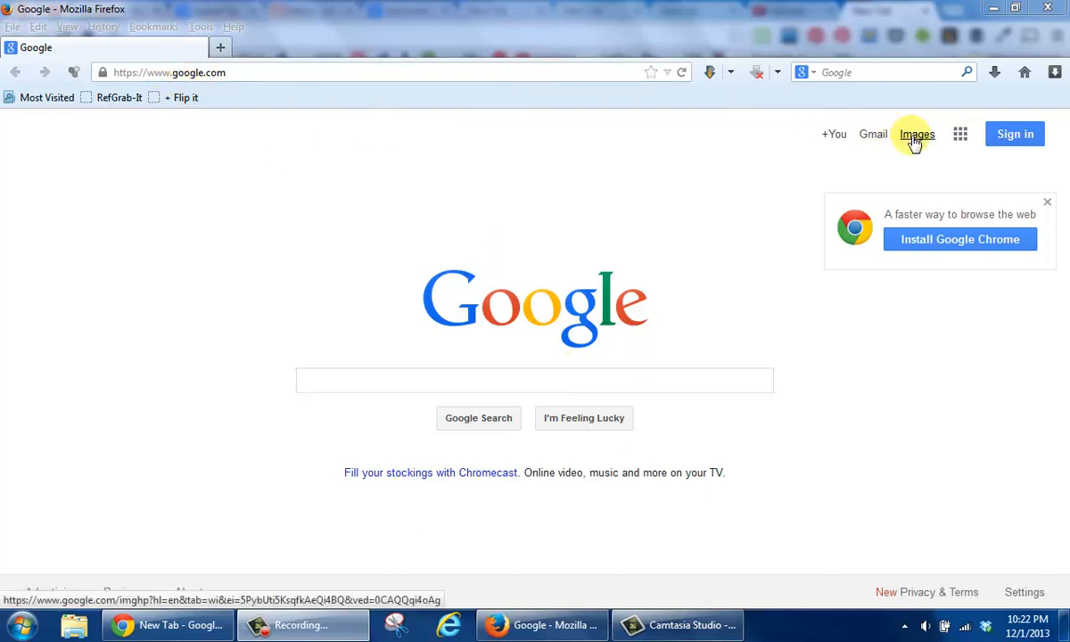
Go to Google Images from the Google homepage
{"action": "left_click", "coordinate": [917, 134]}
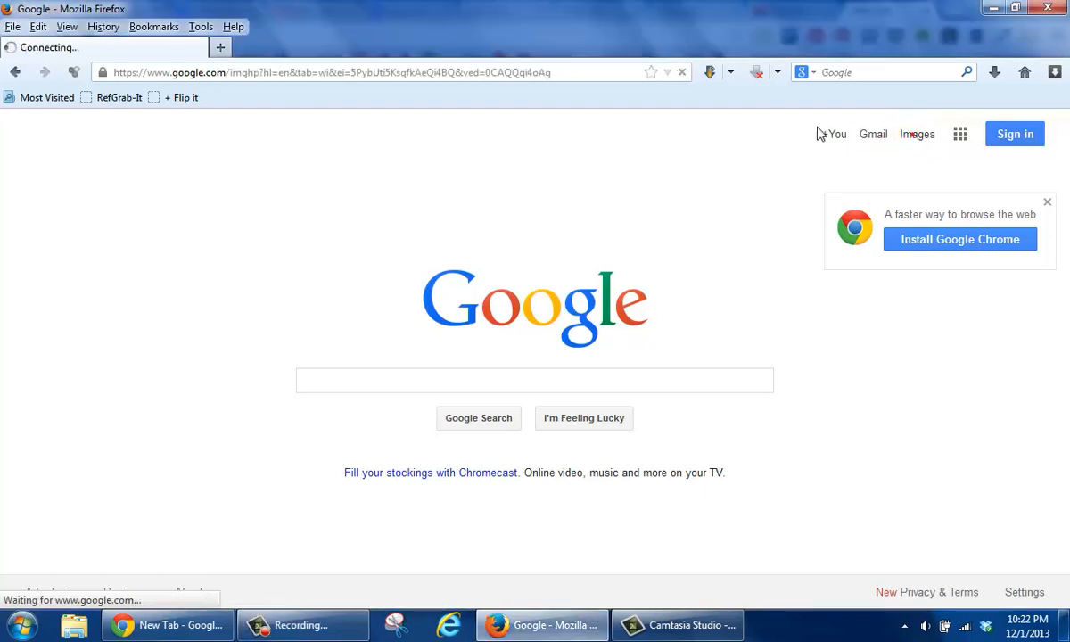
Run an image search for 'site:ebay.com lords prayer'
{"action": "left_click", "coordinate": [917, 134]}
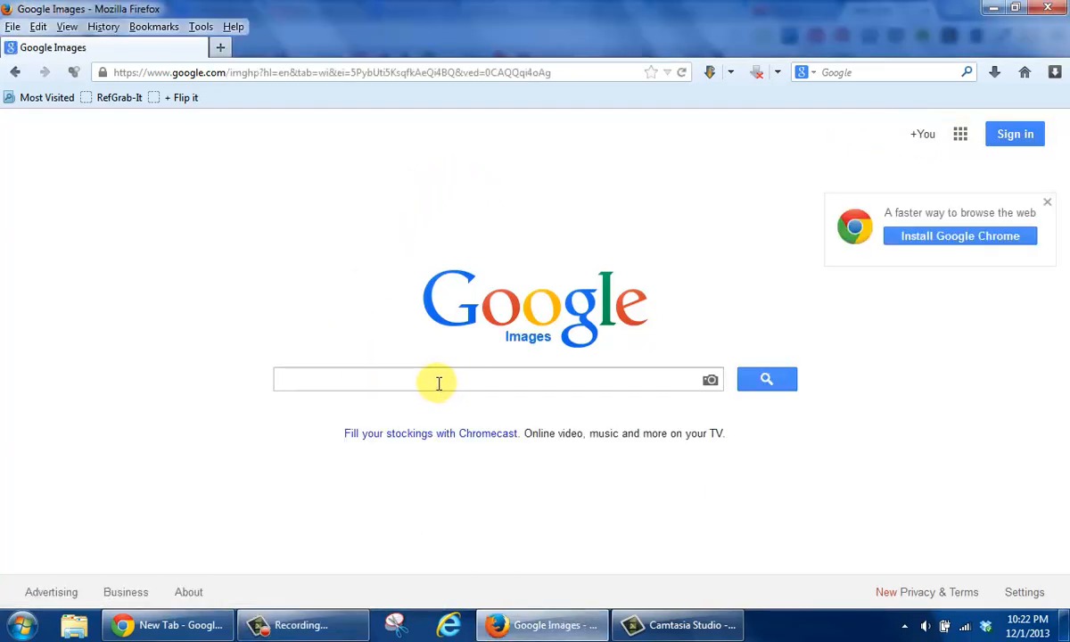
{"action": "type", "text": "site:ebay"}
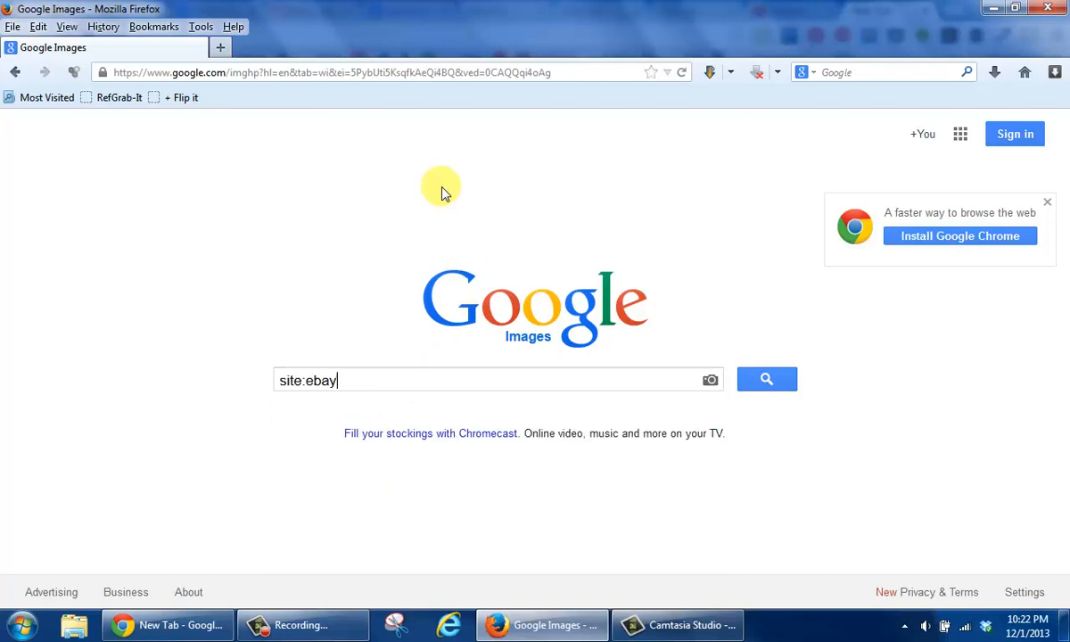
{"action": "type", "text": ".com"}
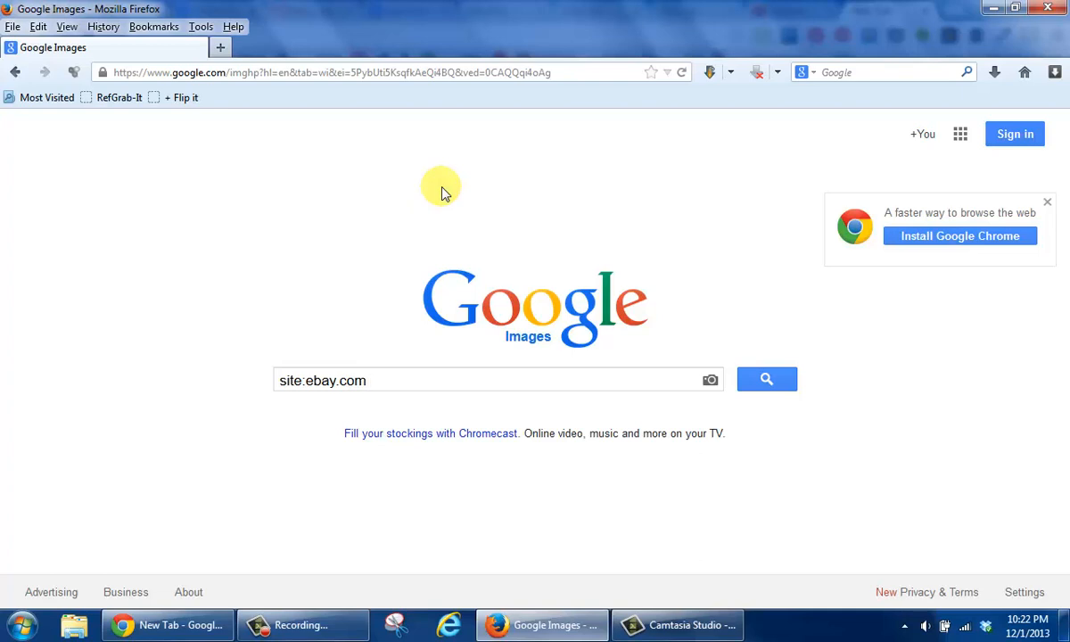
{"action": "type", "text": "lord"}
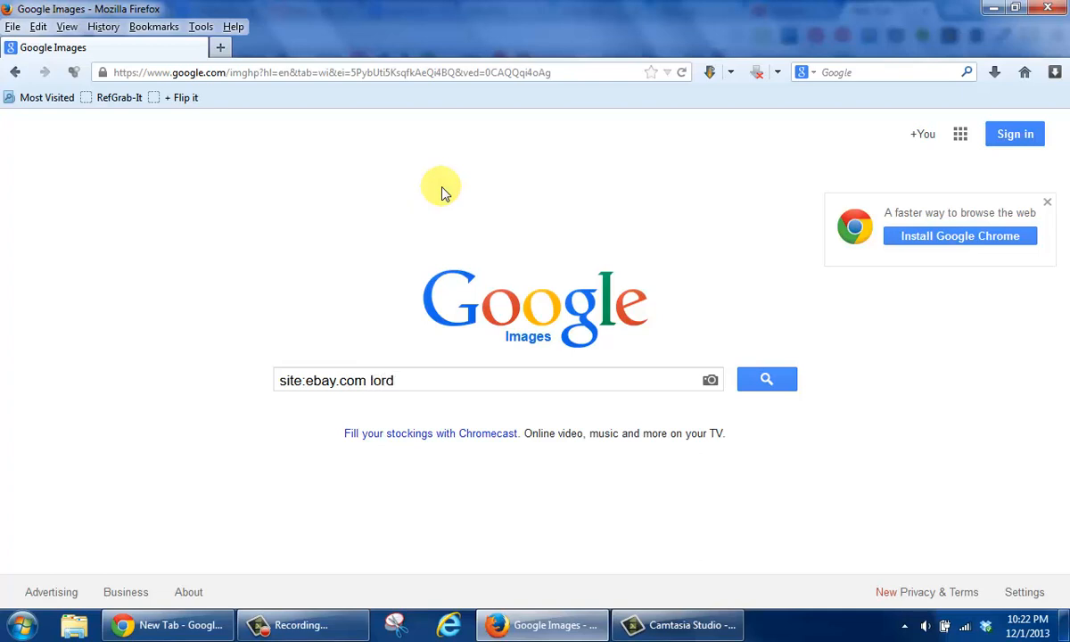
{"action": "type", "text": "s prayer"}
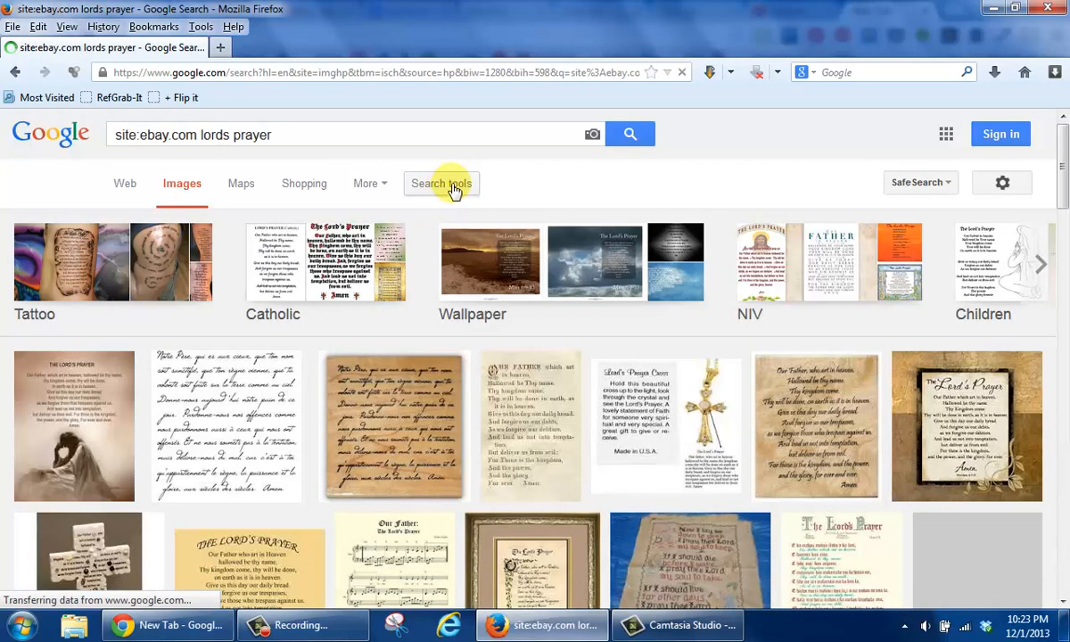
Scroll down the eBay results and open the pink Lords Prayer Bracelet preview
{"action": "scroll", "scroll_direction": "down", "scroll_amount": 3}
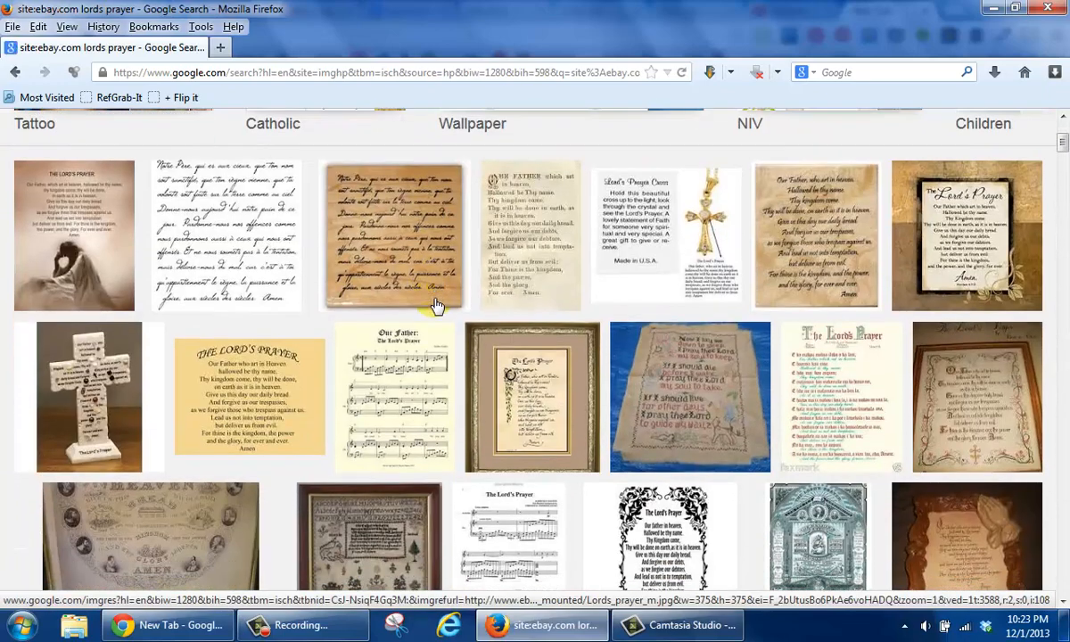
{"action": "scroll", "scroll_direction": "down", "scroll_amount": 3}
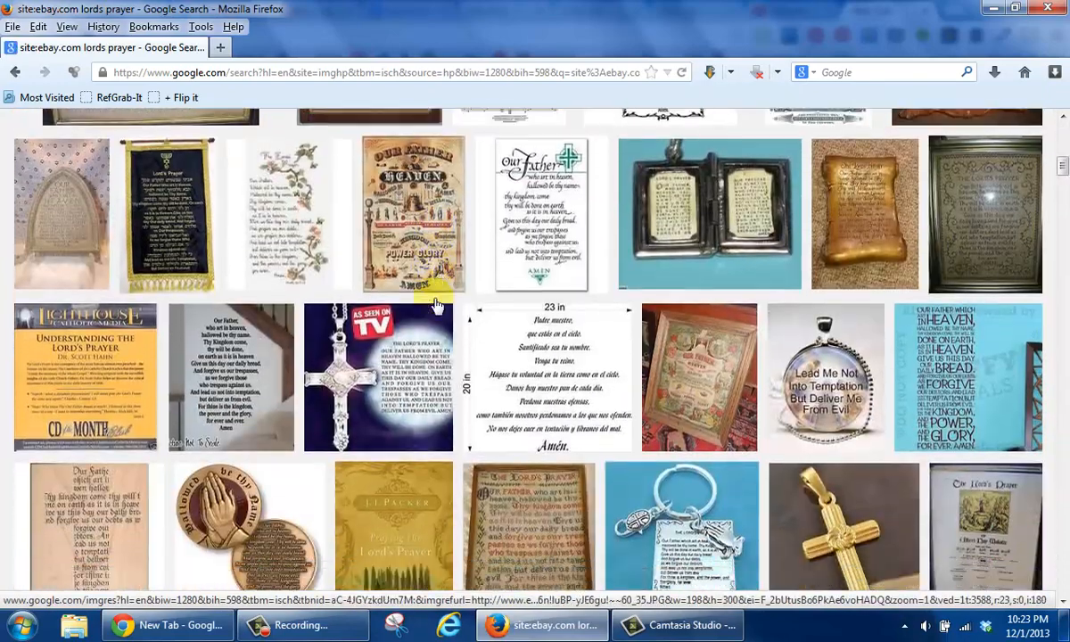
{"action": "scroll", "scroll_direction": "down", "scroll_amount": 3}
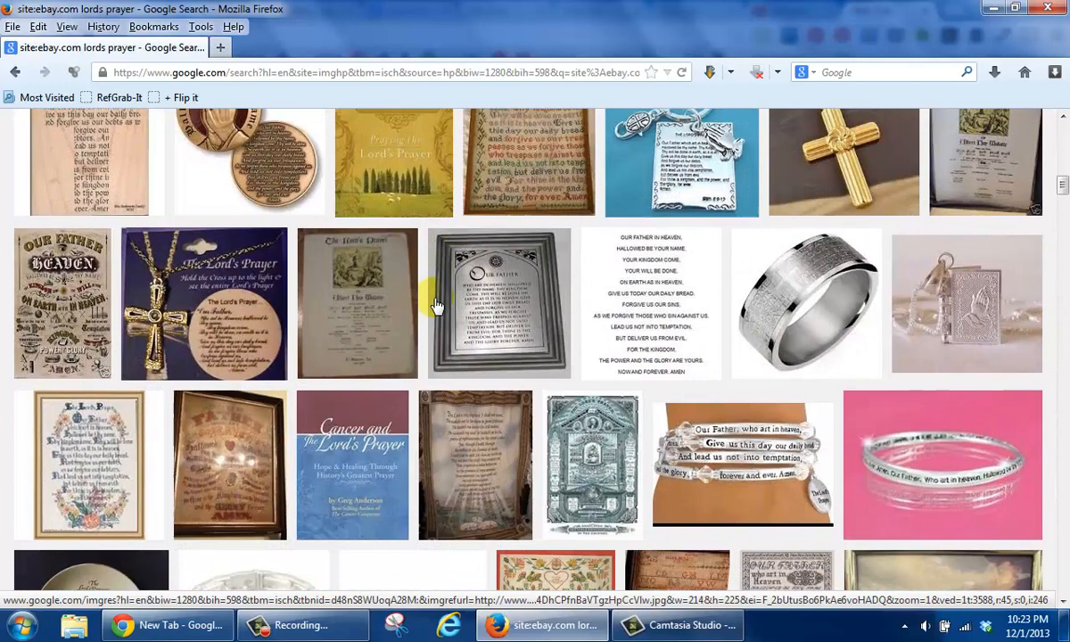
{"action": "scroll", "scroll_direction": "down", "scroll_amount": 3}
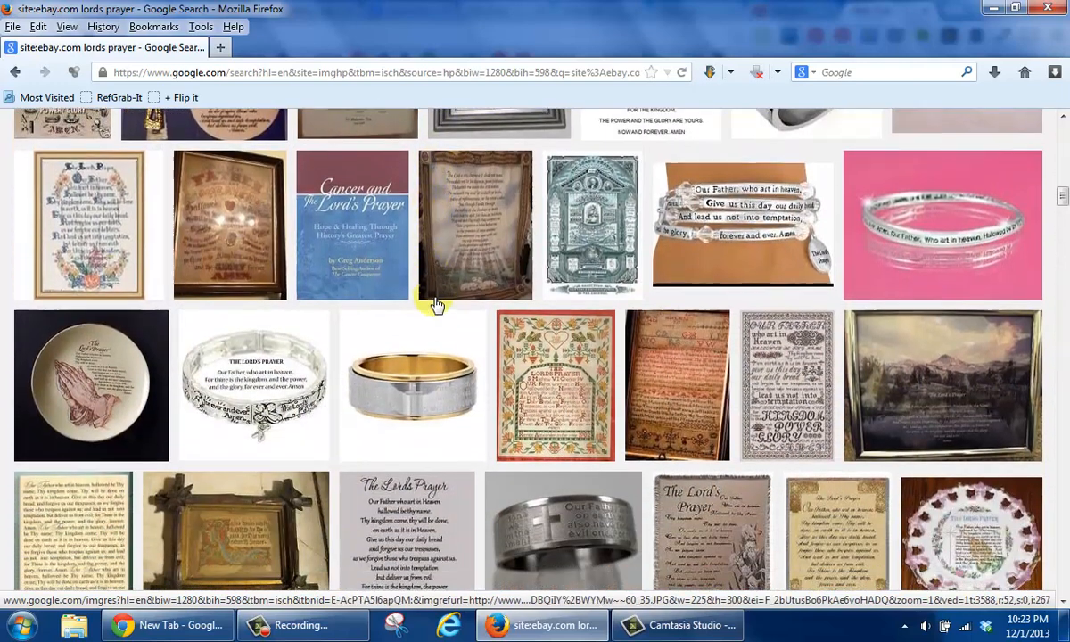
{"action": "left_click", "coordinate": [943, 225]}
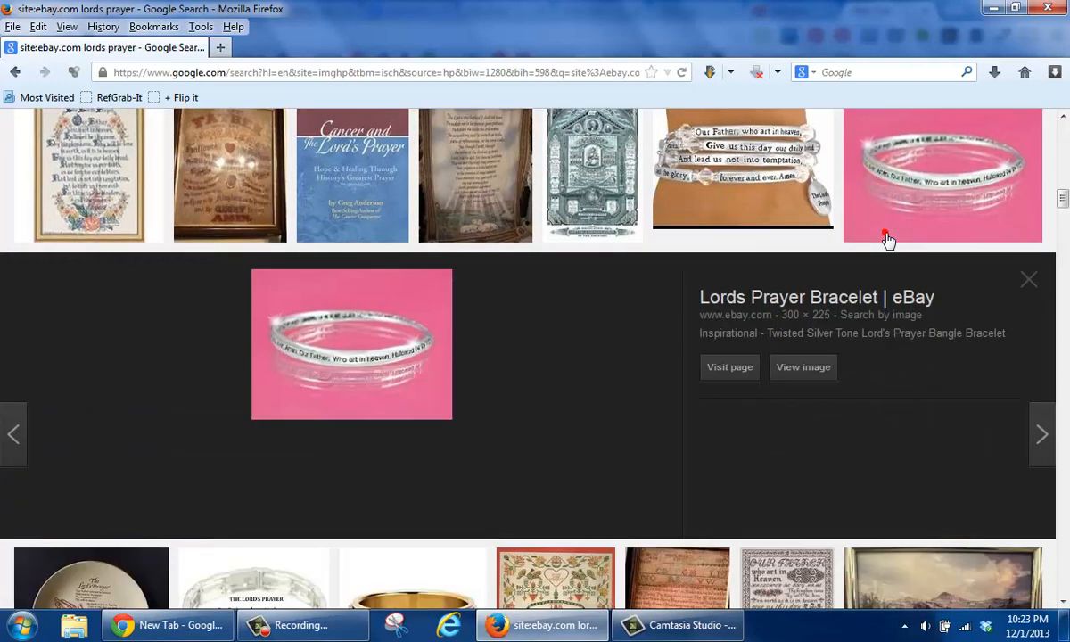
Scroll down while the pink Lords Prayer Bracelet preview finishes loading
{"action": "scroll", "scroll_direction": "down", "scroll_amount": 3}
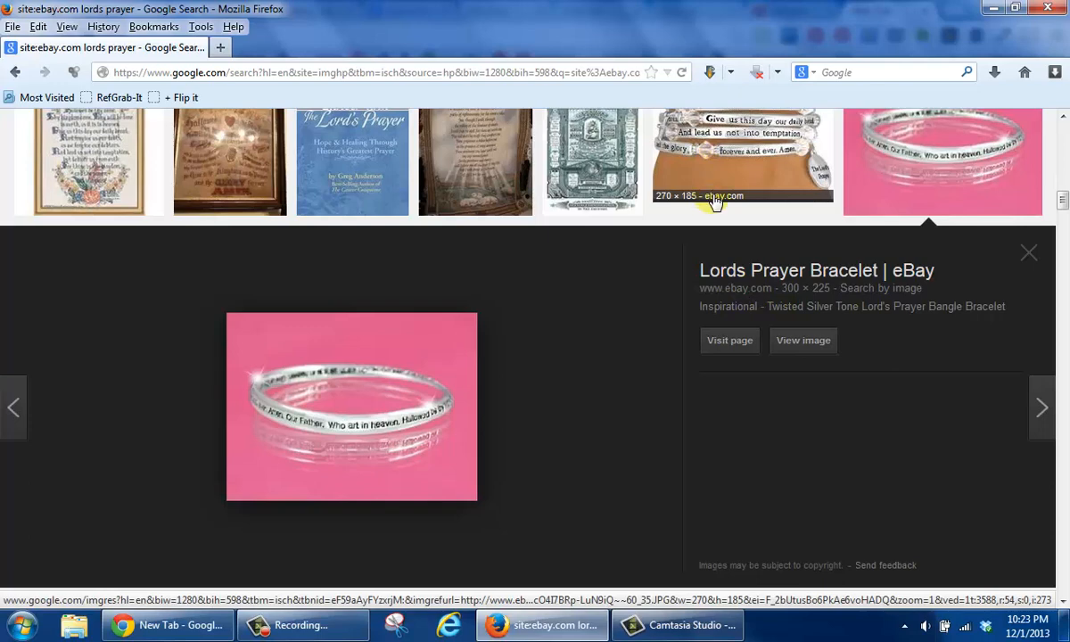
{"action": "mouse_move", "coordinate": [752, 208]}
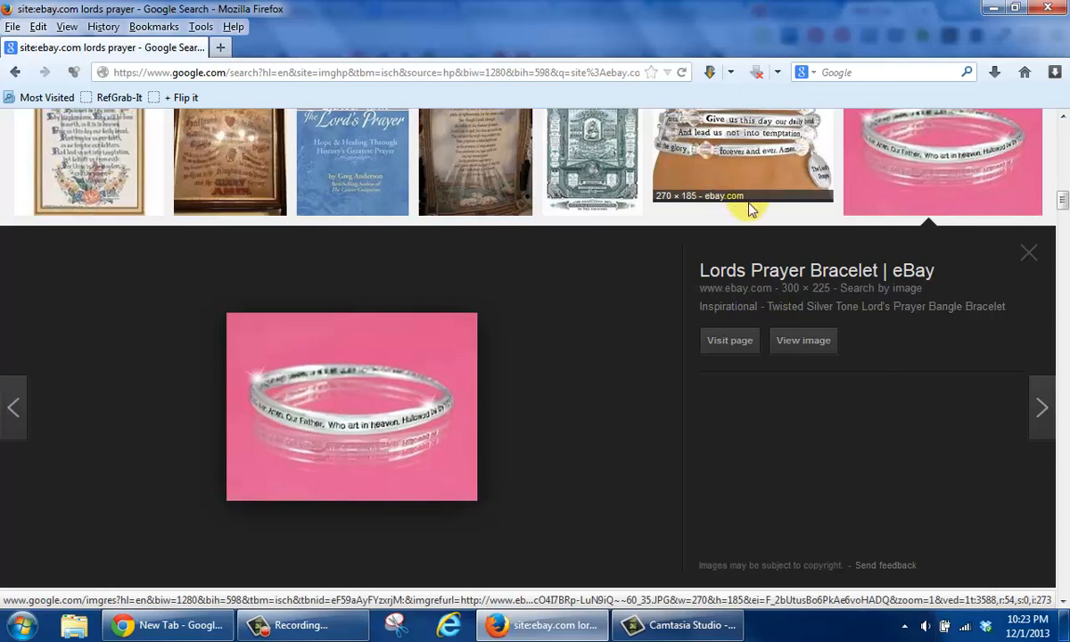